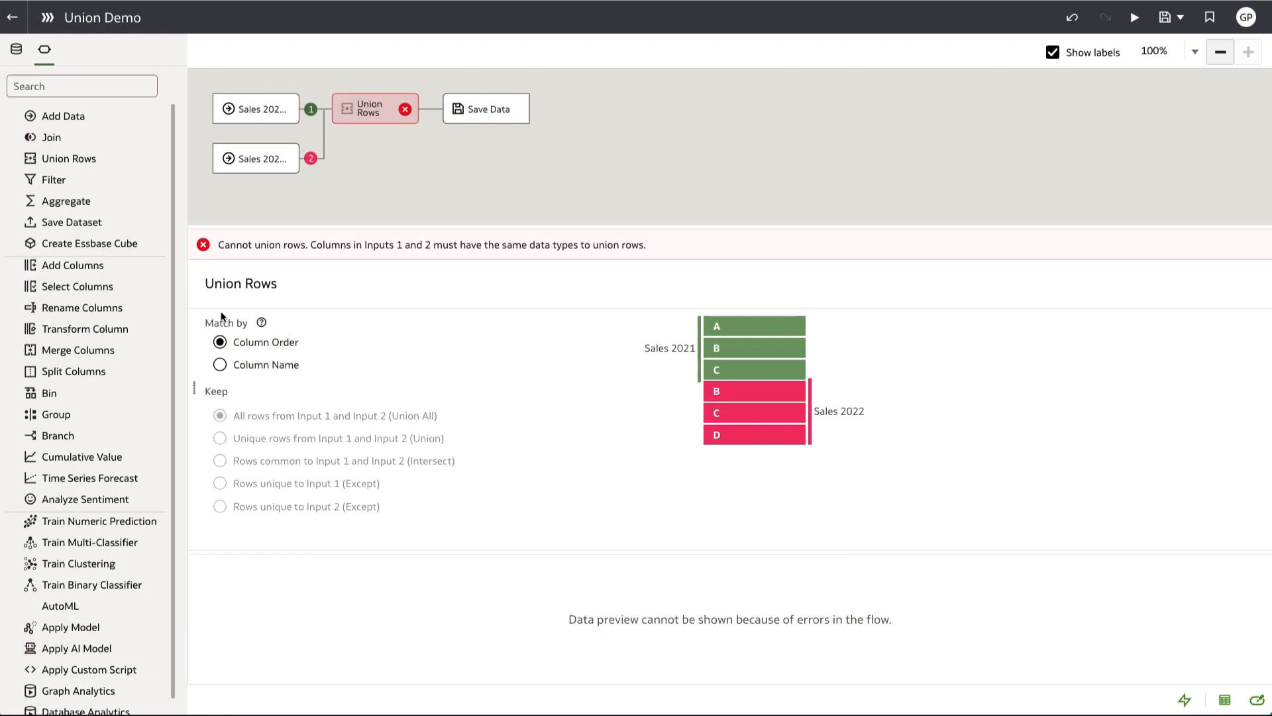
mouse_move(286, 385)
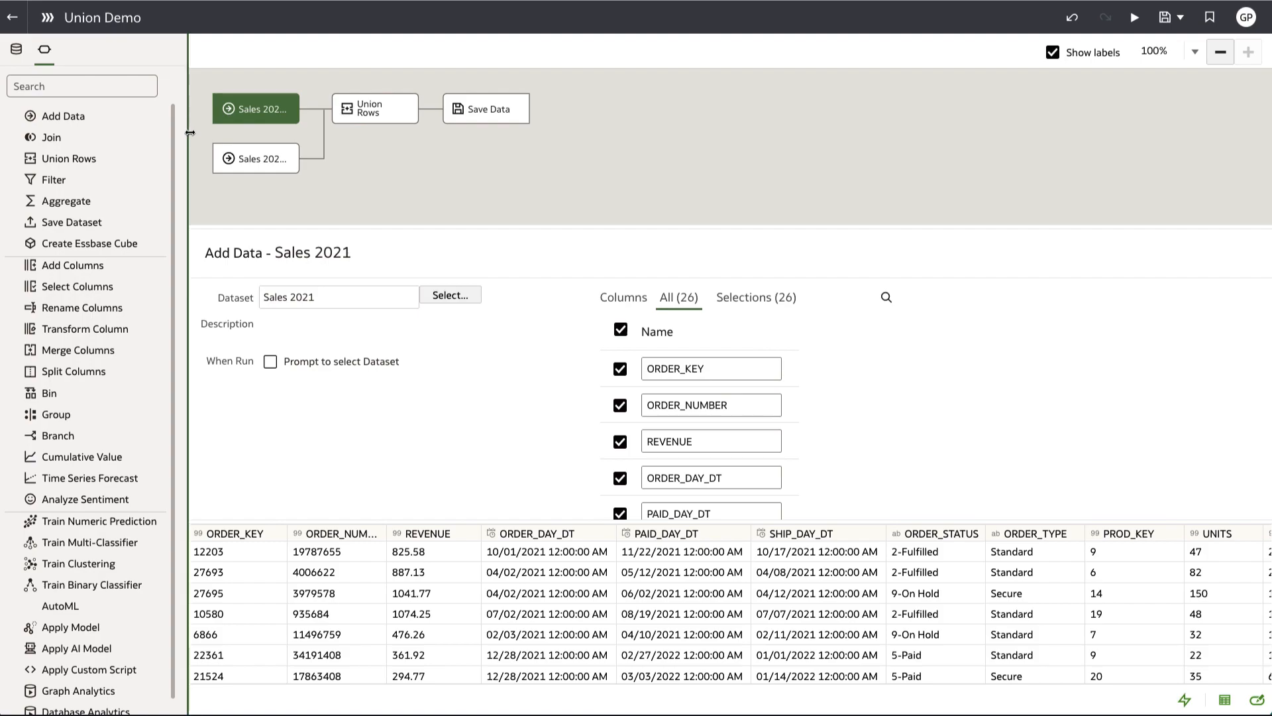
Review the Sales 2022 input's 26 columns and preview, then return to the Union Rows step.
click(255, 157)
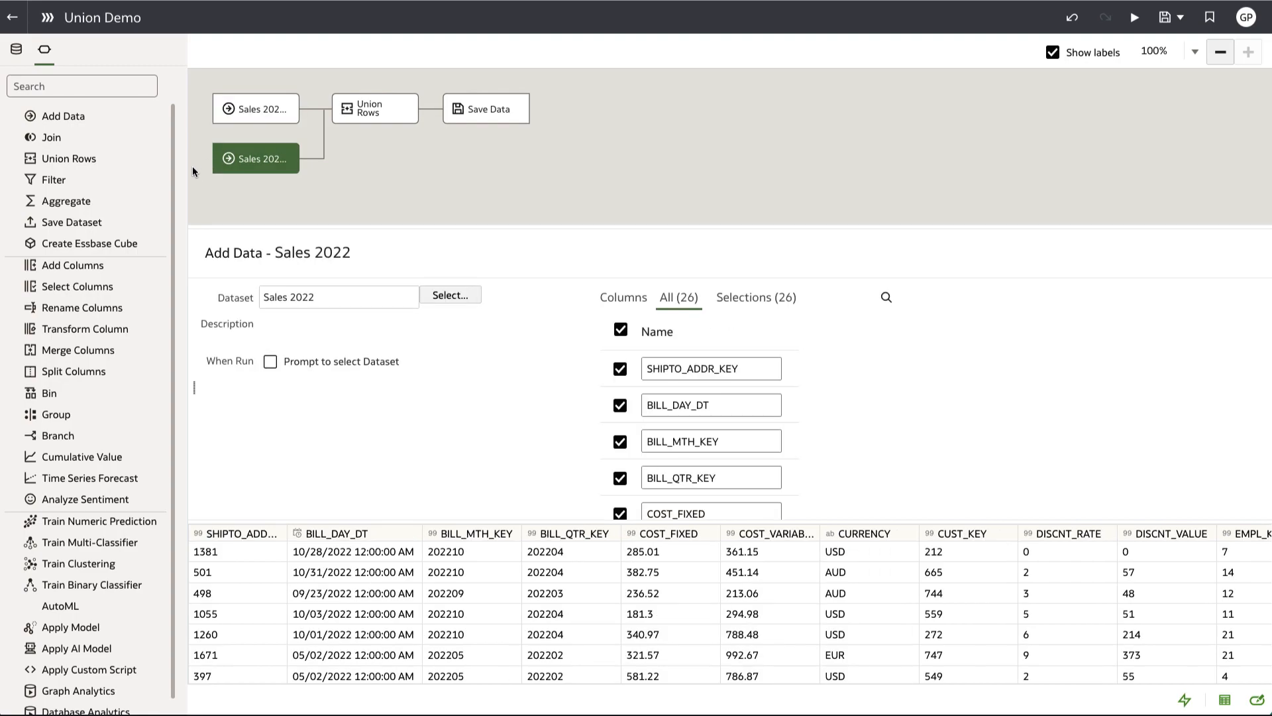
mouse_move(202, 406)
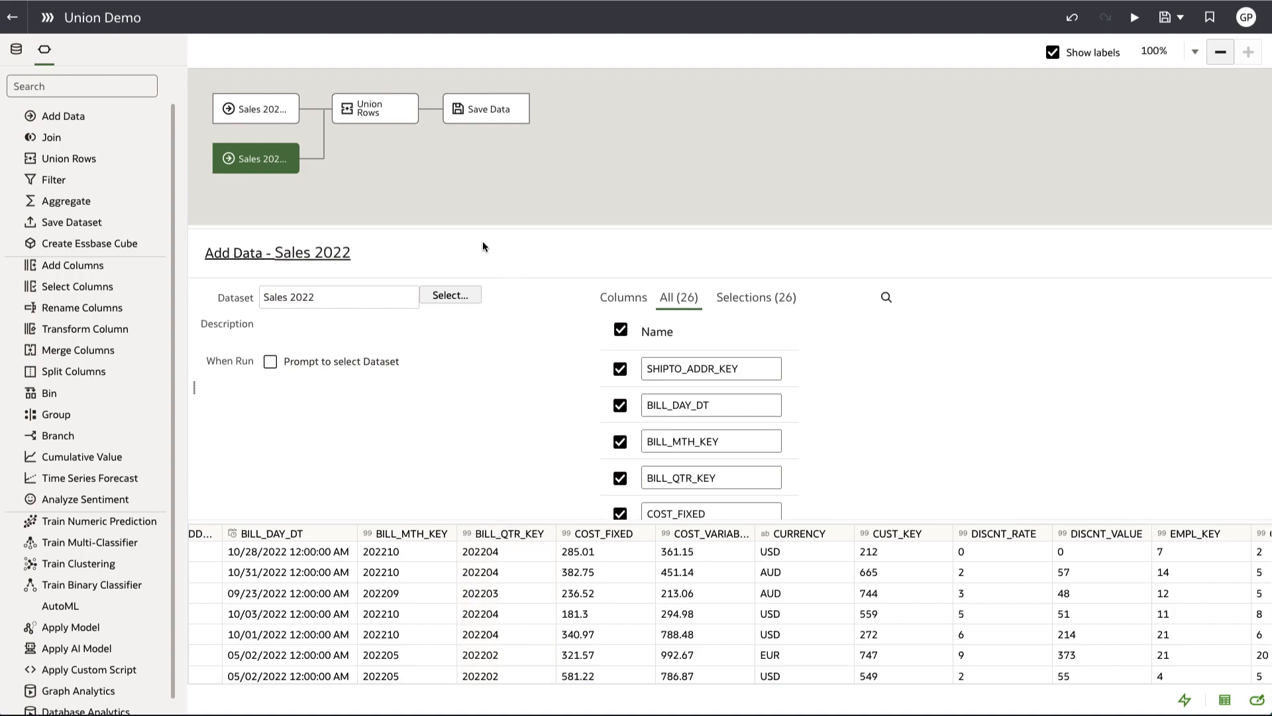
click(374, 107)
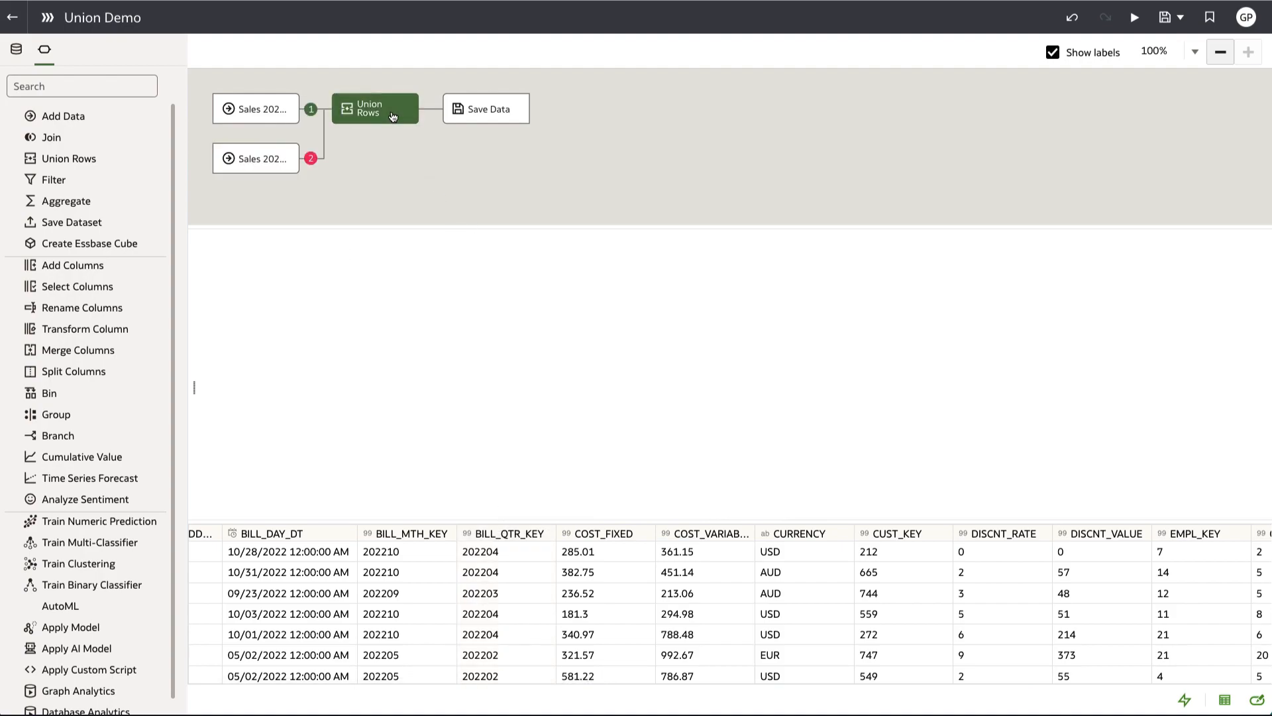
Set the Union Rows Match by option to Column Order, which raises the data type mismatch error.
click(374, 107)
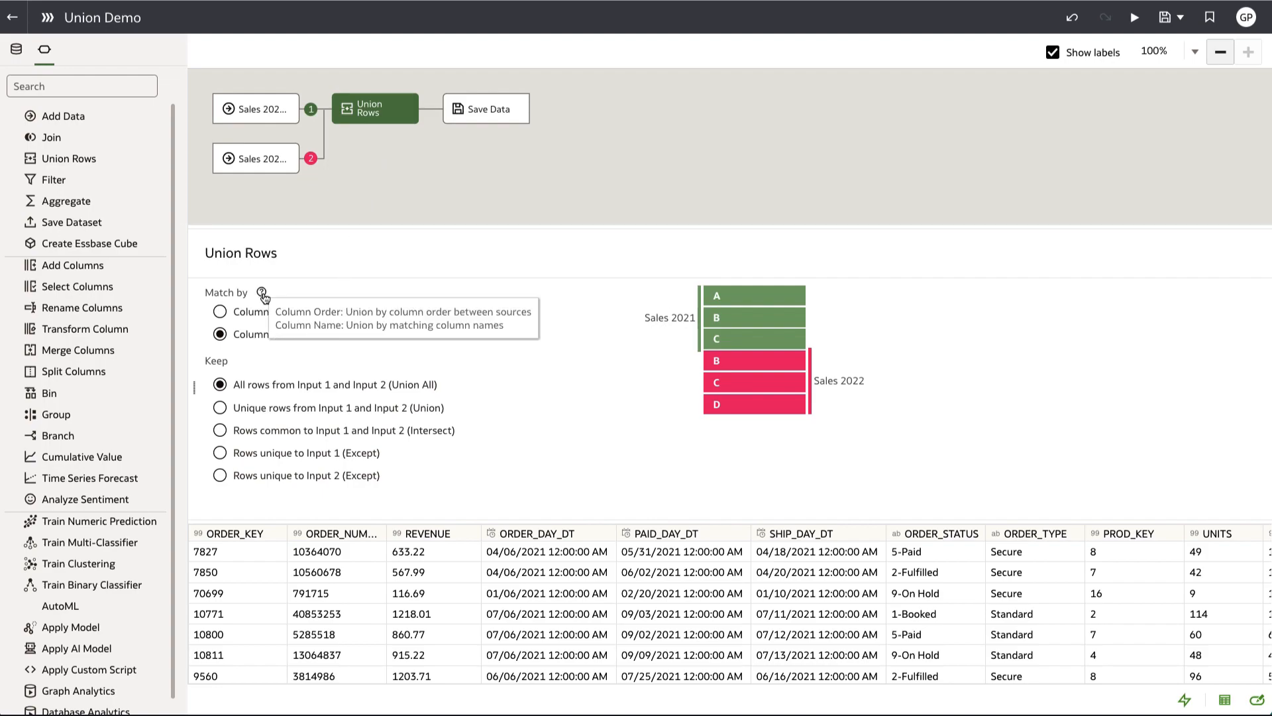
mouse_move(282, 294)
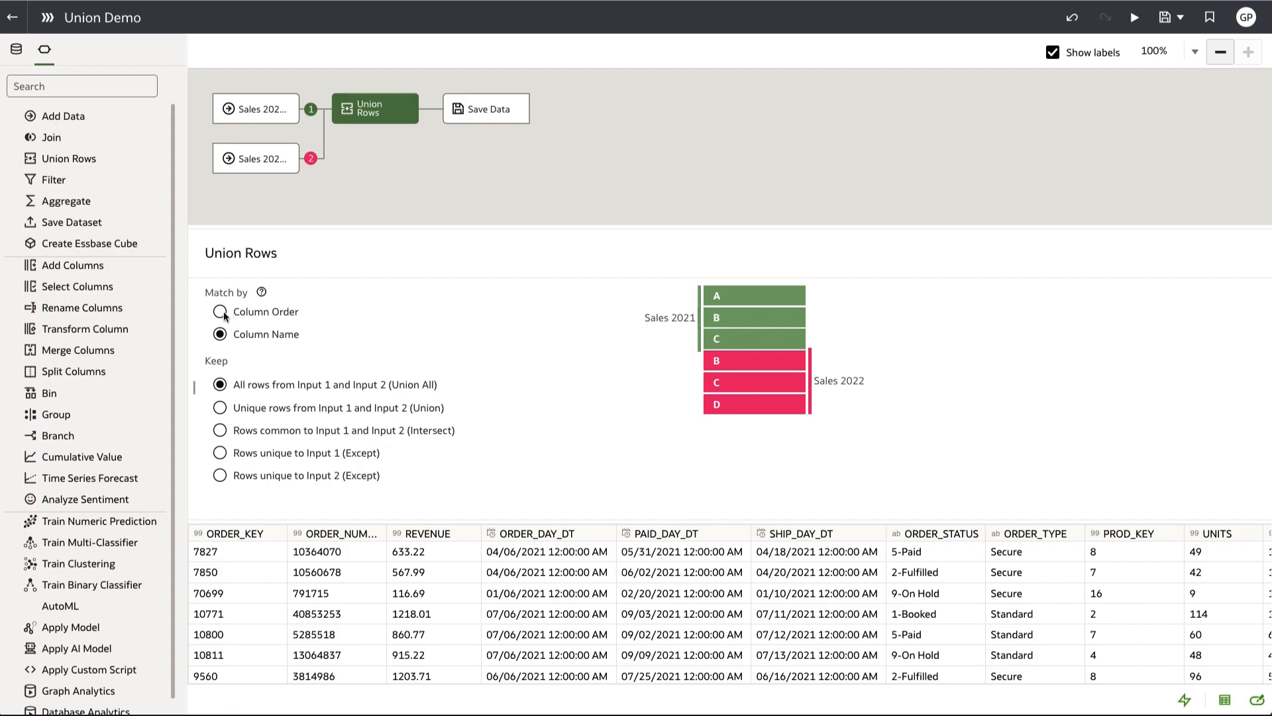
click(220, 312)
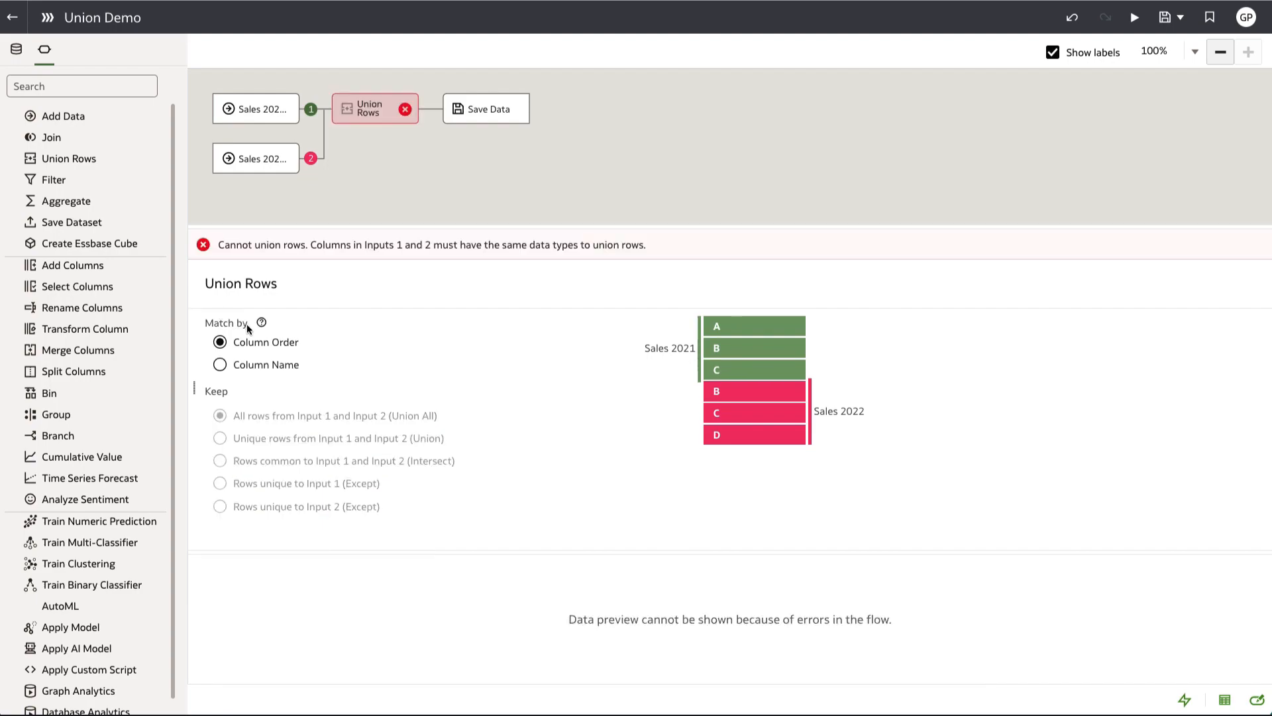
mouse_move(290, 392)
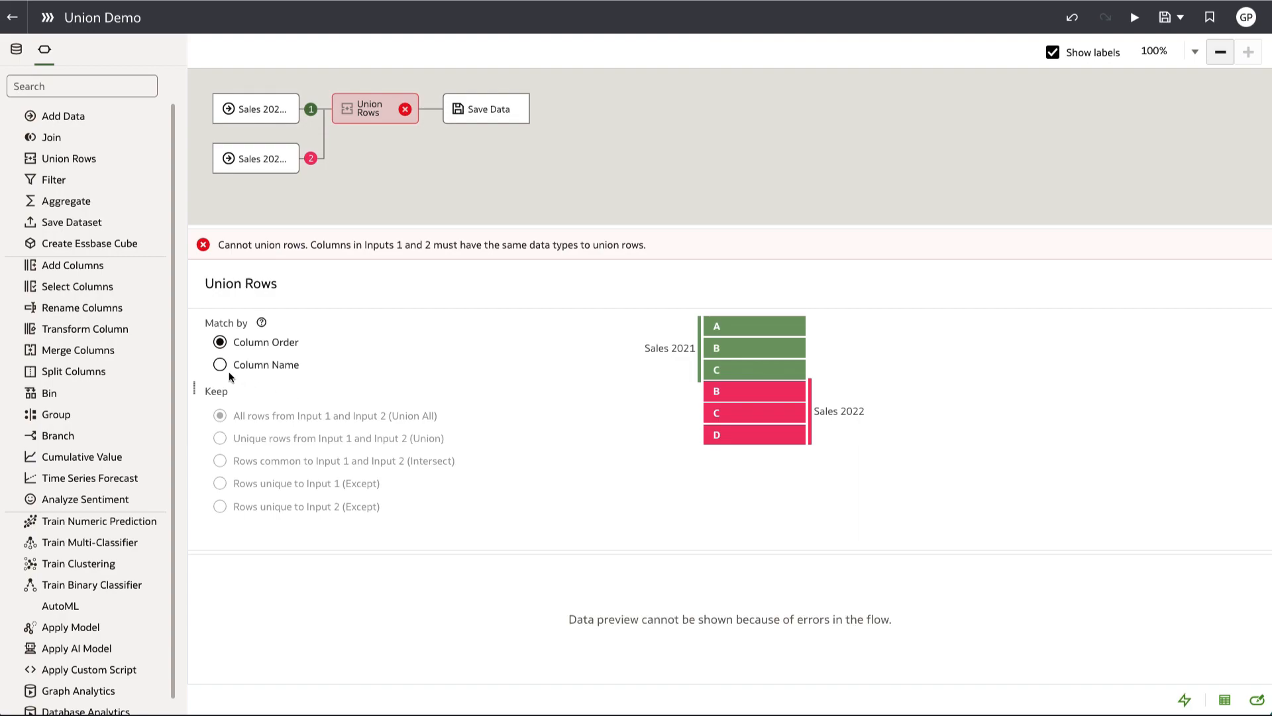
Set Match by back to Column Name, clearing the error, and go to the Save Data step for the Union Output dataset.
click(220, 363)
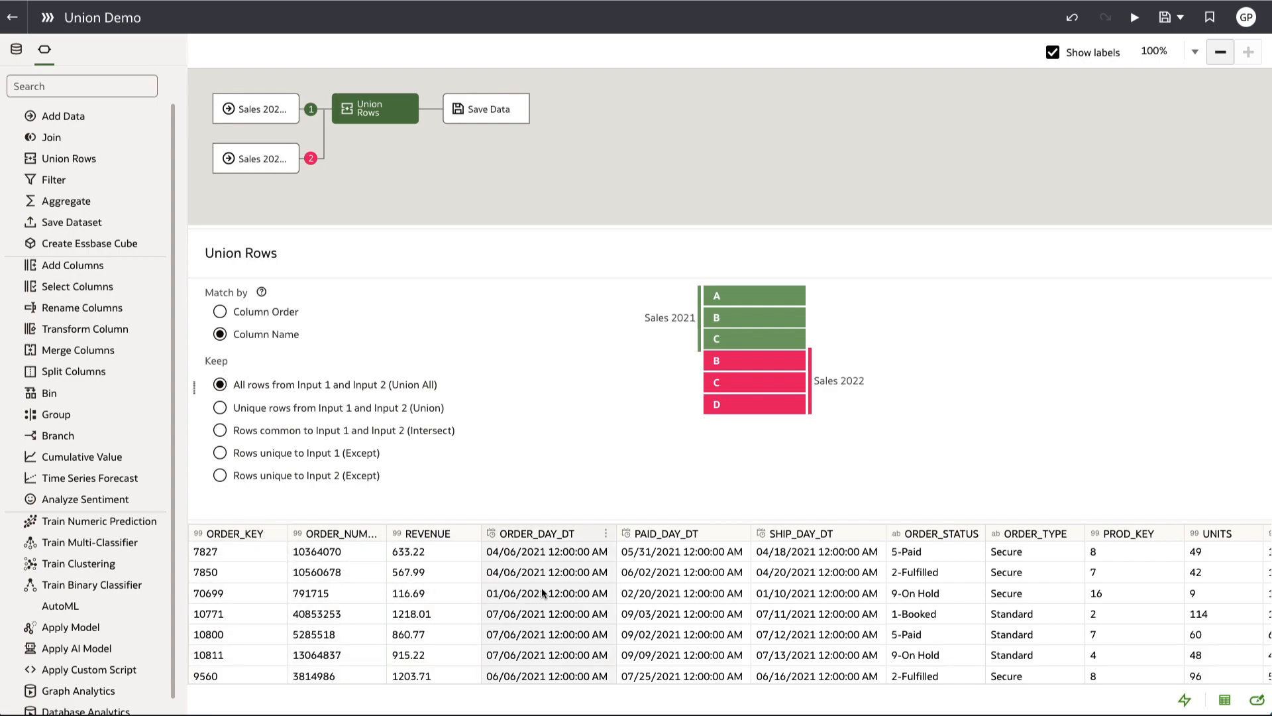
mouse_move(497, 485)
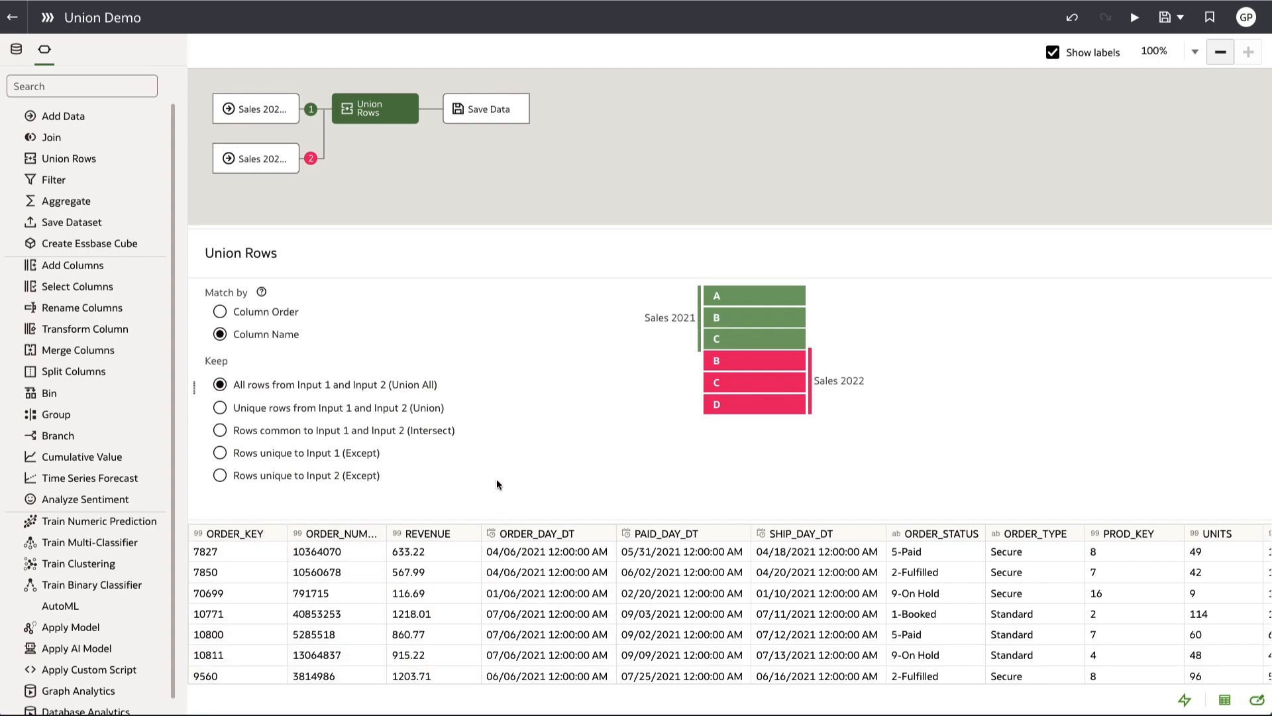
click(485, 109)
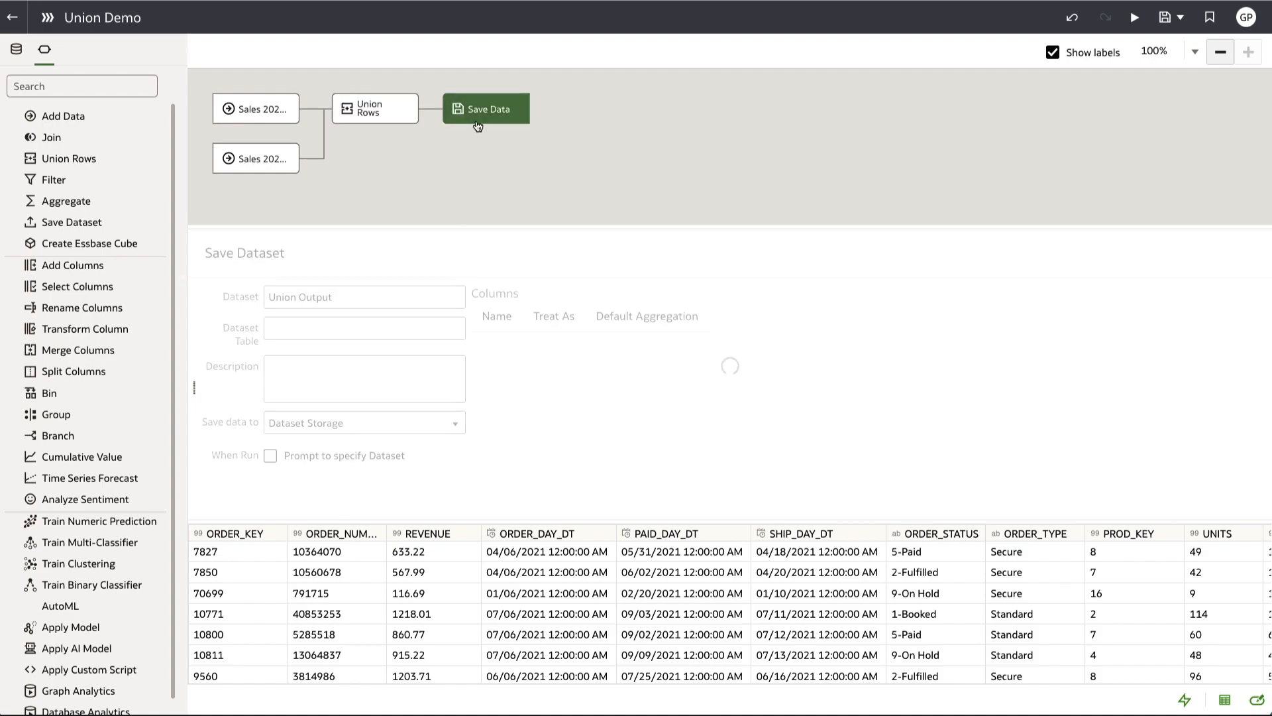